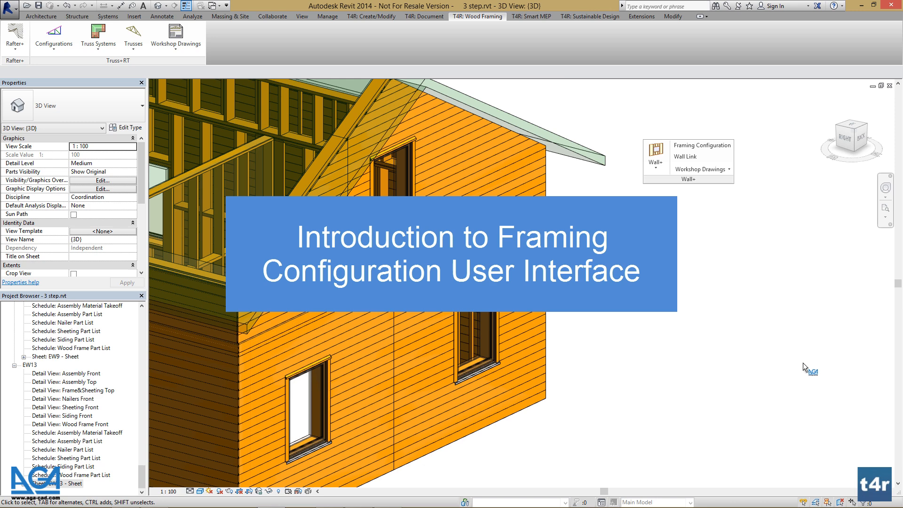
mouse_move(734, 263)
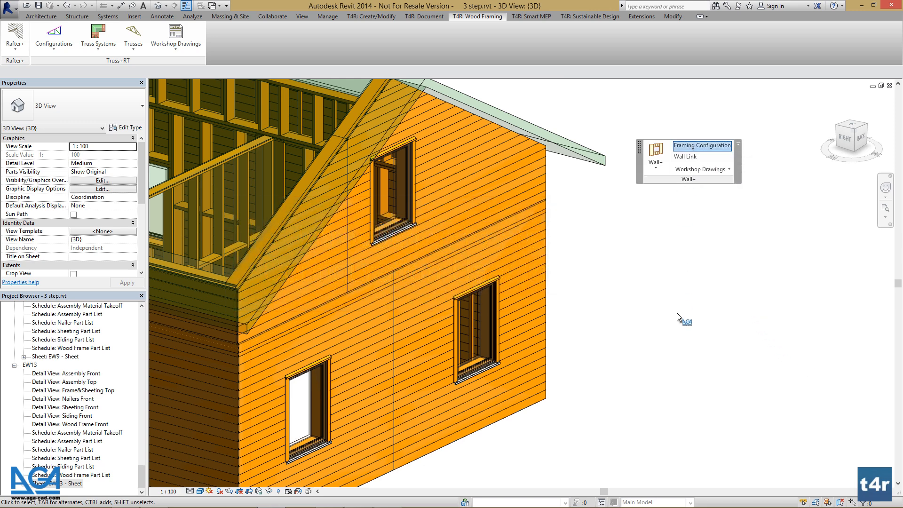
Open the Wall+ Framing Configuration window for the M_Wall Wood Frame configuration
left_click(701, 146)
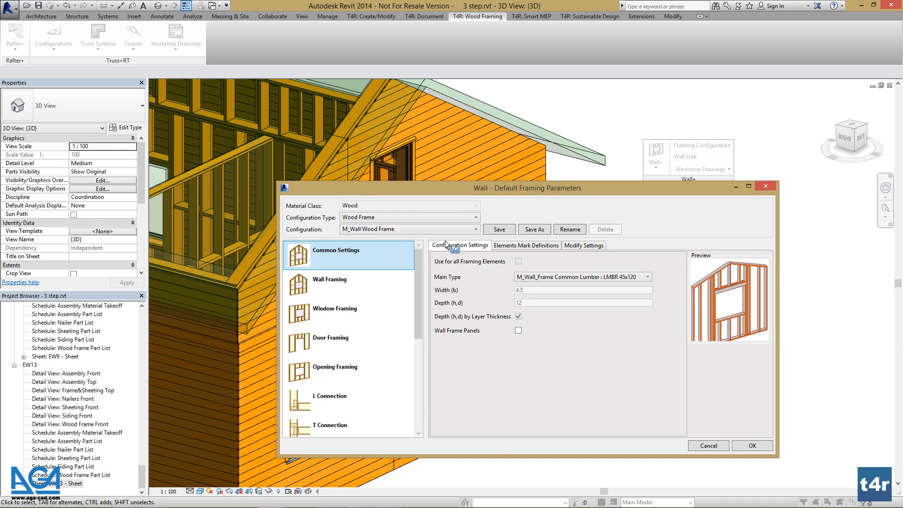
mouse_move(458, 214)
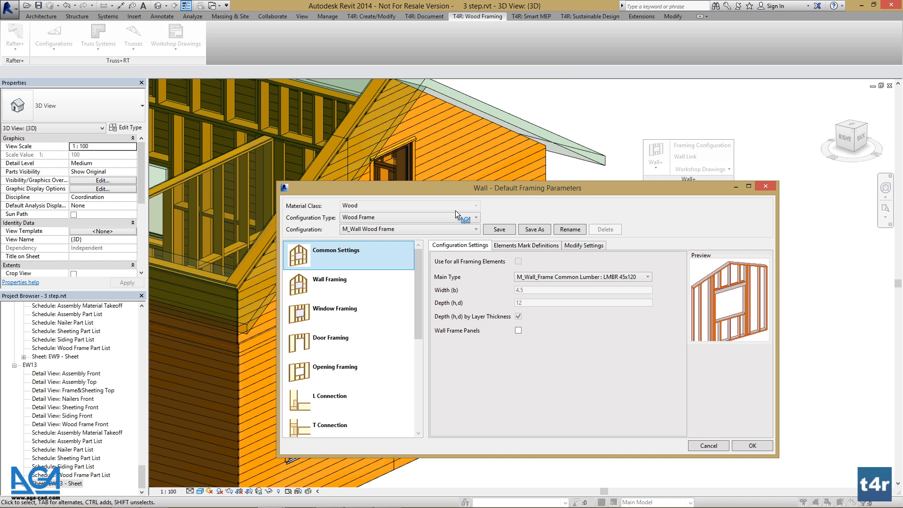
left_click(479, 229)
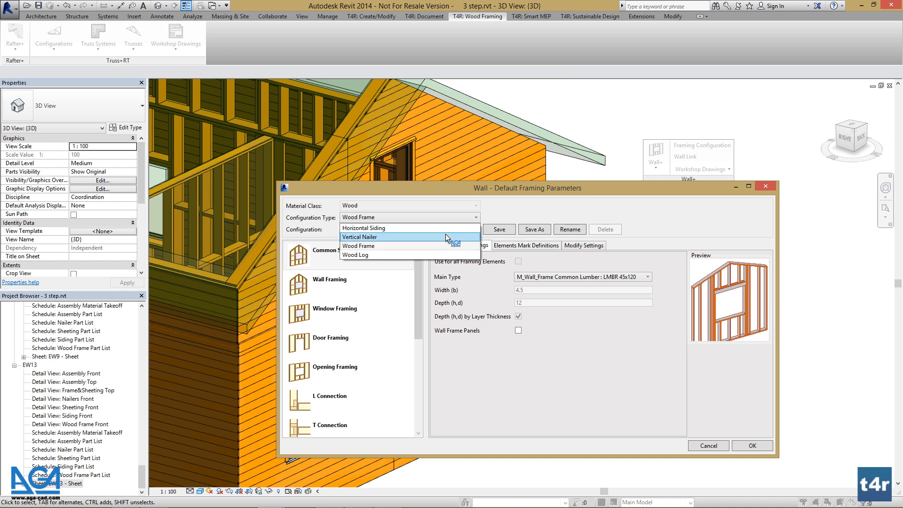
mouse_move(436, 255)
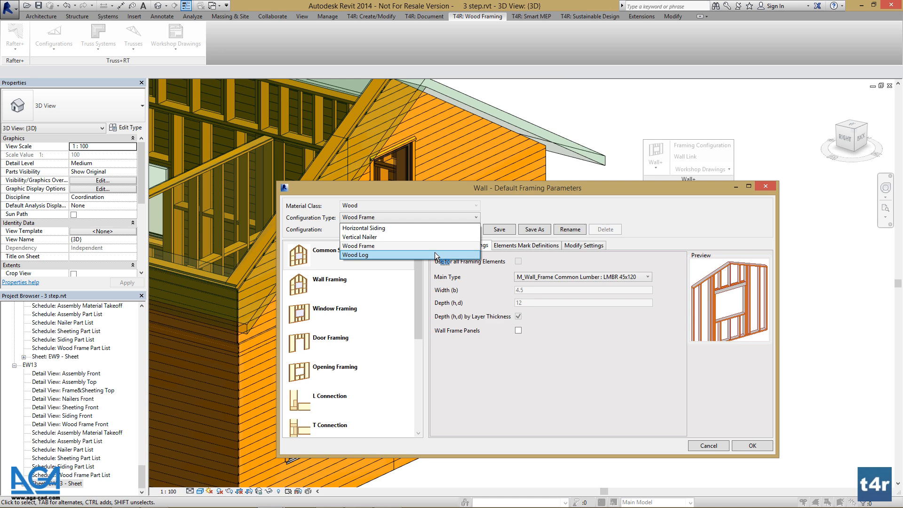
left_click(359, 246)
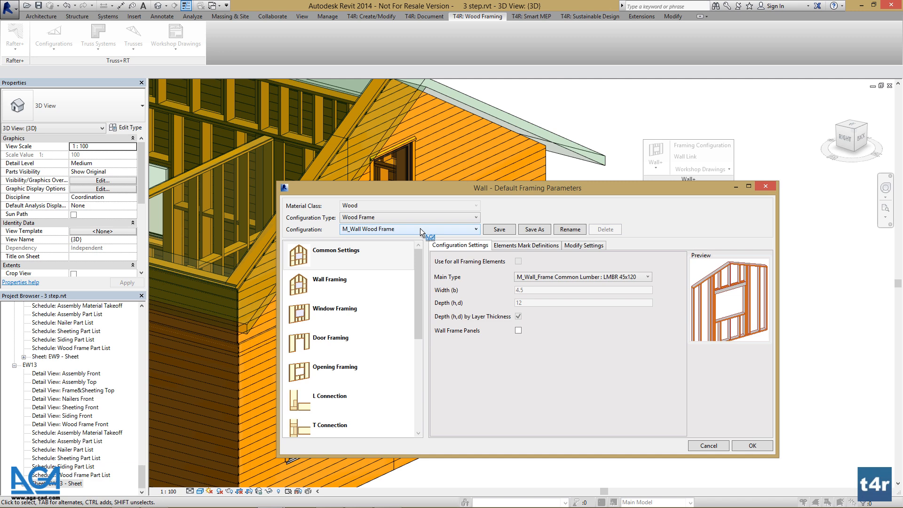
mouse_move(362, 267)
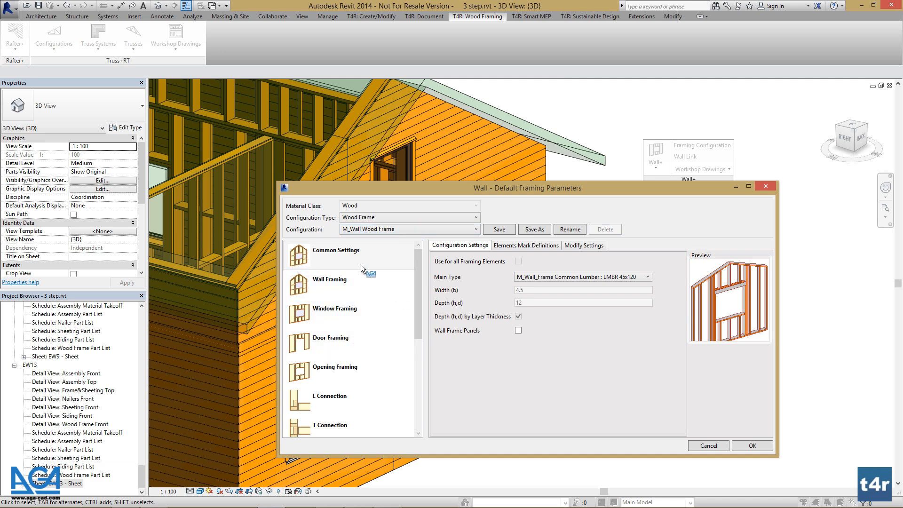
left_click(330, 279)
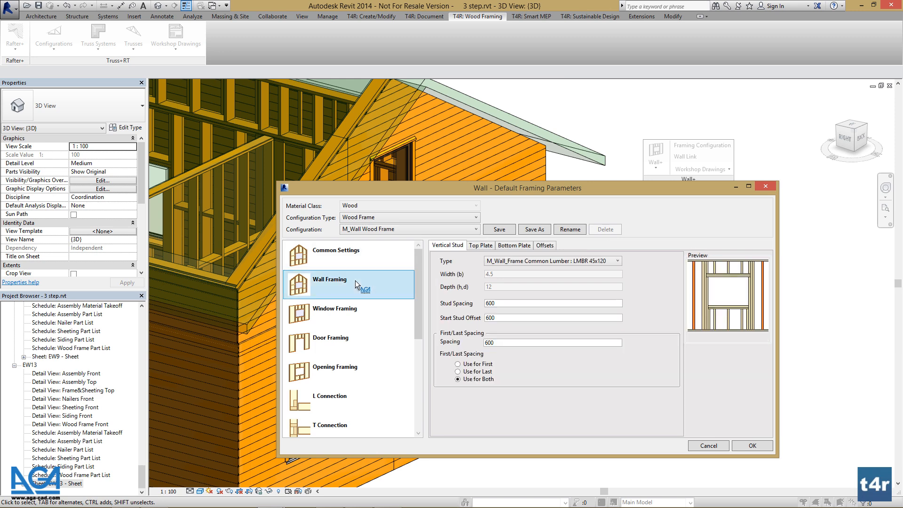
left_click(330, 338)
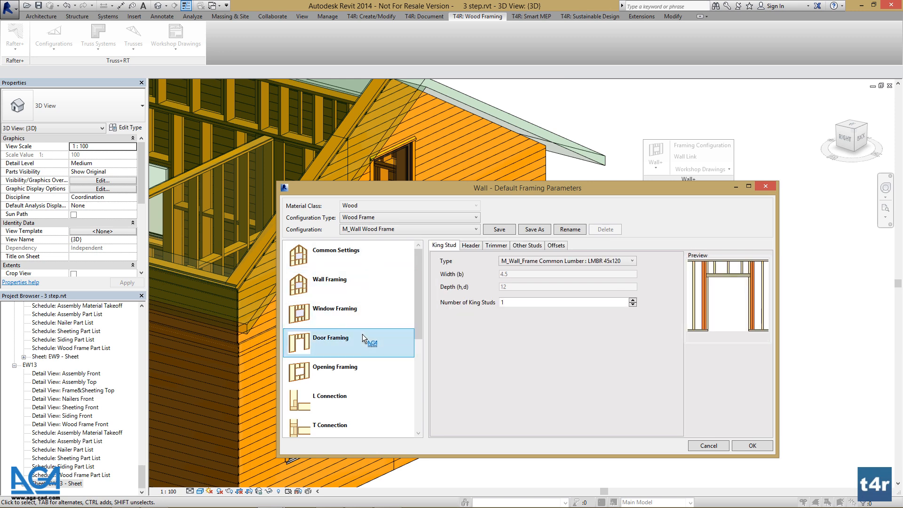
left_click(335, 366)
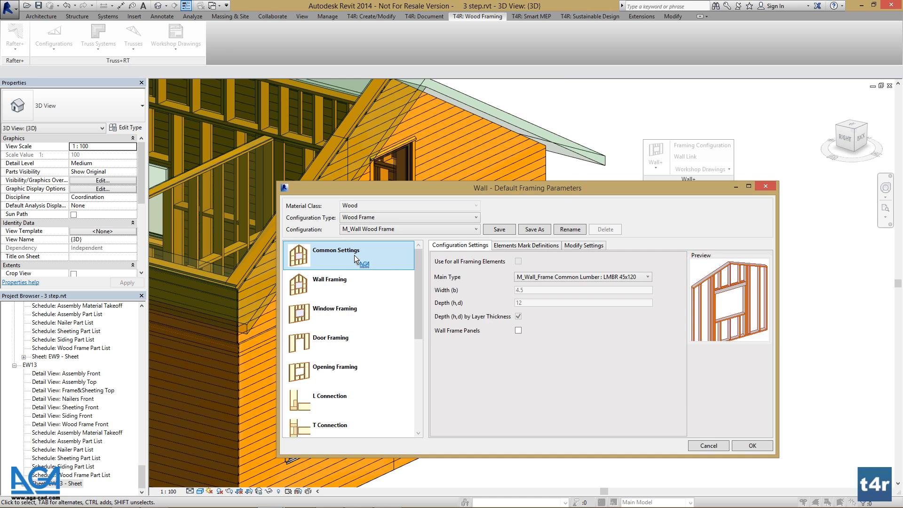
left_click(651, 277)
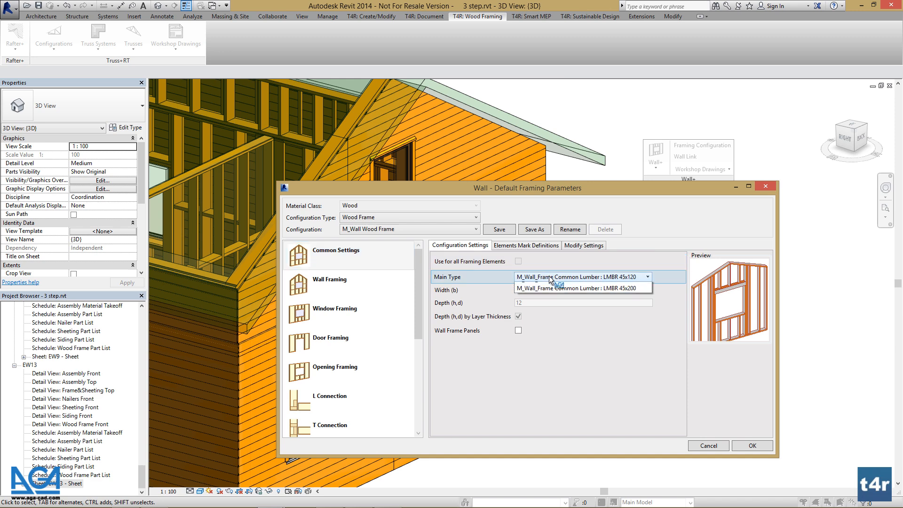
left_click(579, 277)
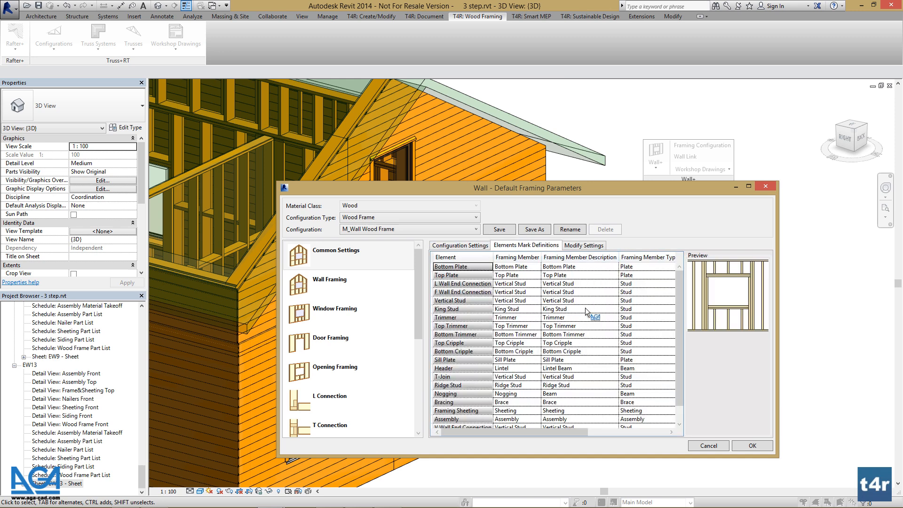
left_click(584, 245)
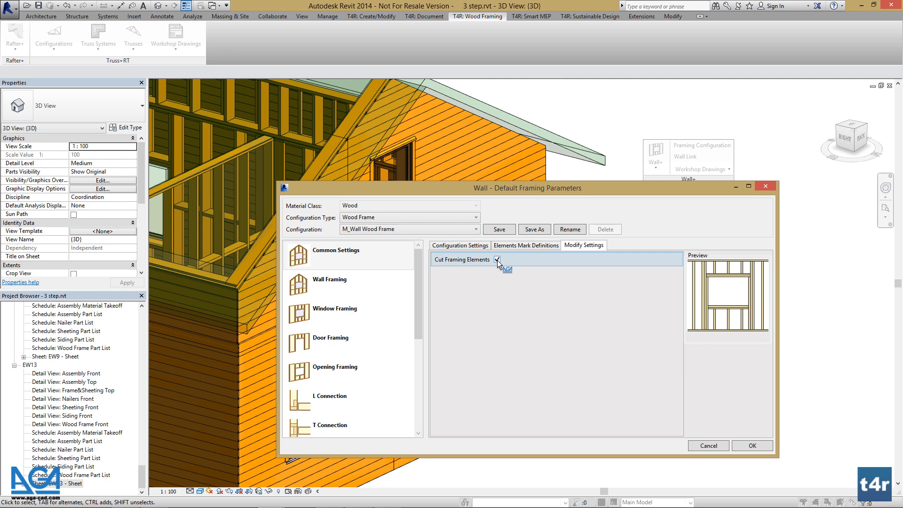
left_click(459, 245)
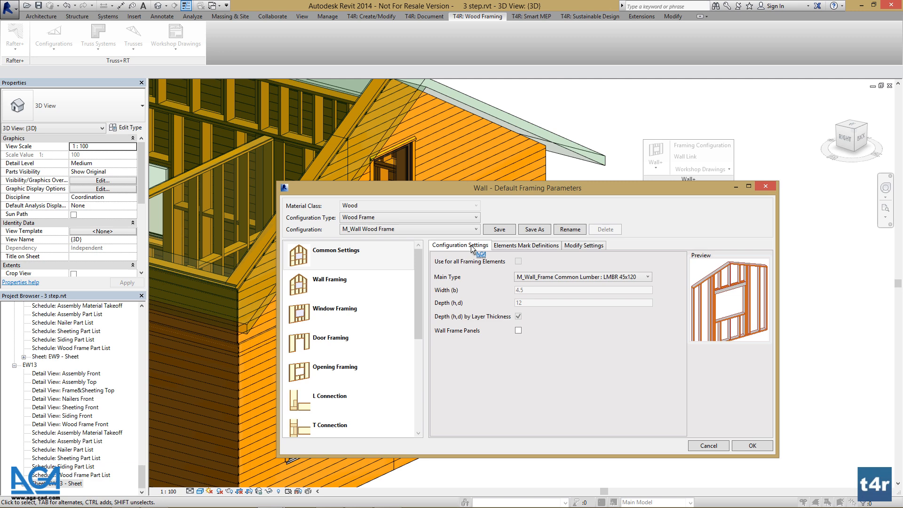
Increase the number of wall top plates to 2
left_click(329, 284)
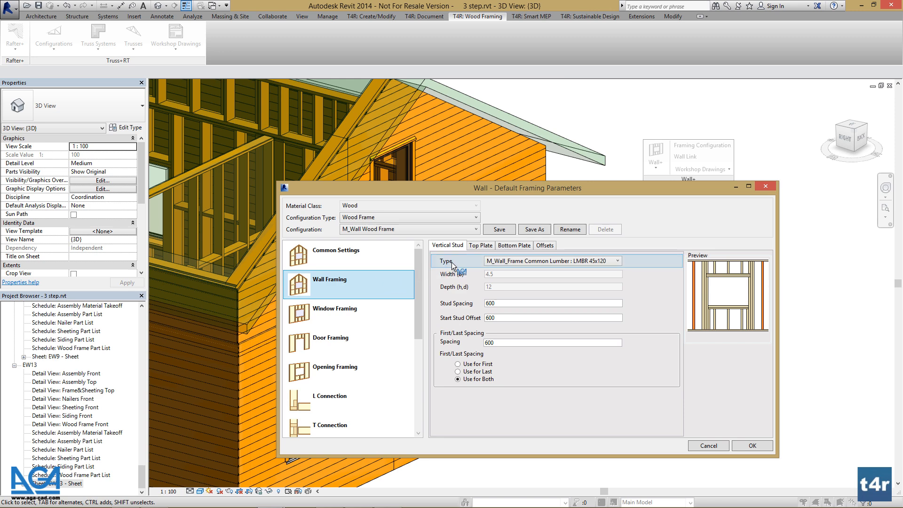
left_click(481, 245)
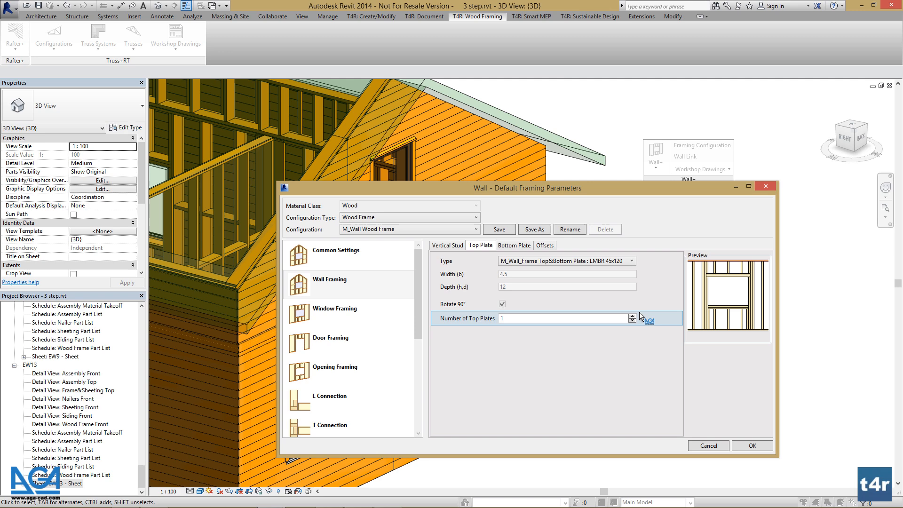
left_click(632, 316)
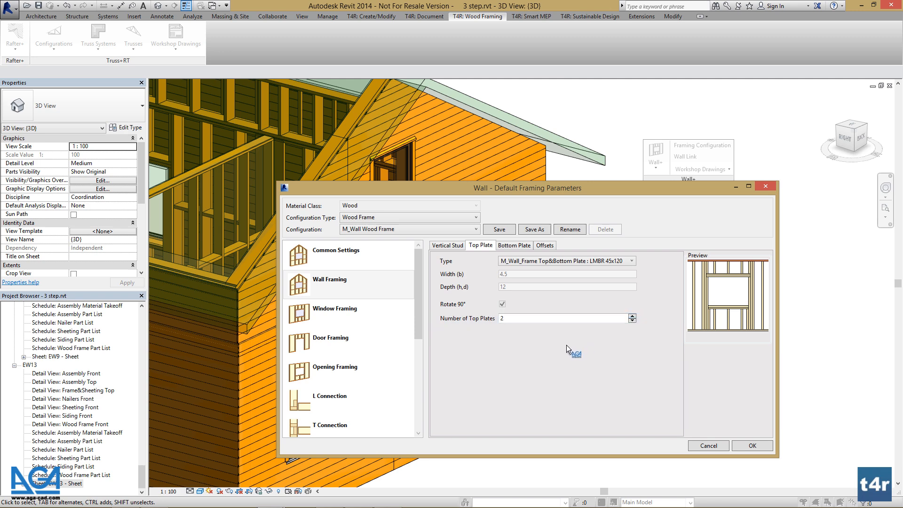
Set the window header layout to 1H2VS1H3Z
left_click(335, 309)
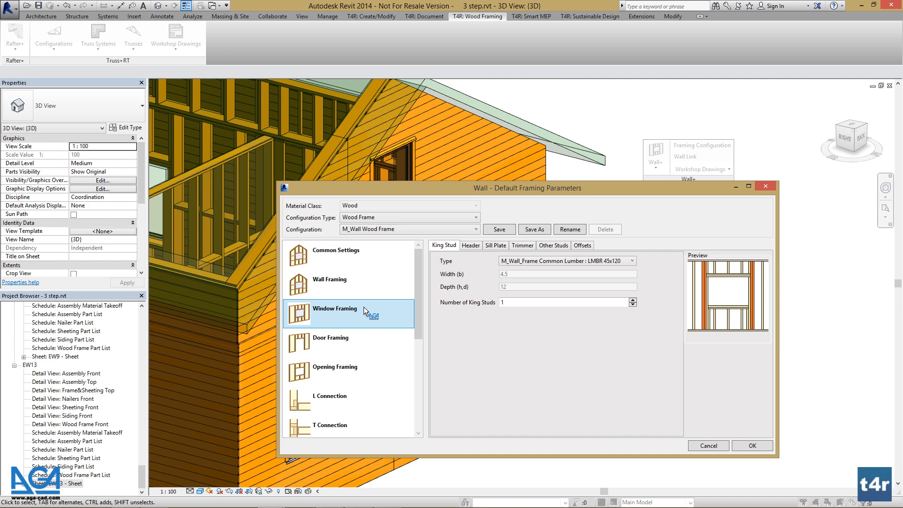
mouse_move(419, 314)
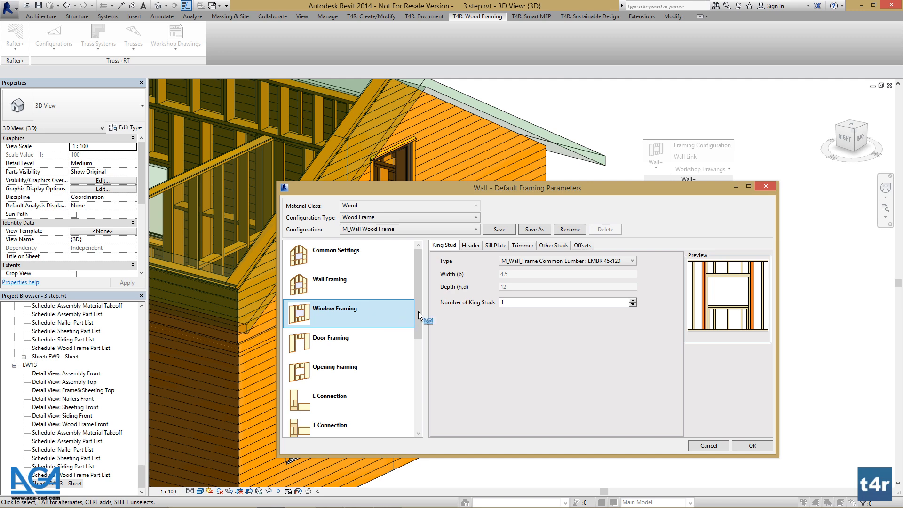
left_click(471, 245)
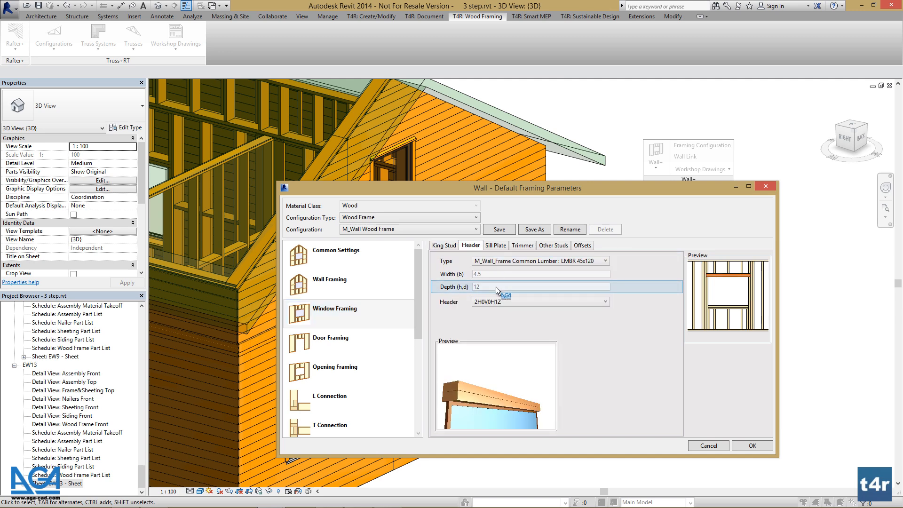
left_click(604, 302)
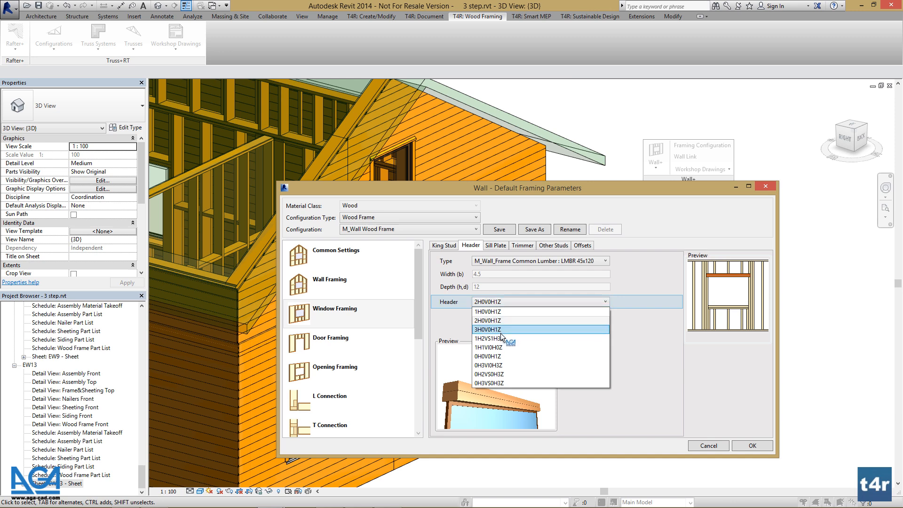
left_click(488, 338)
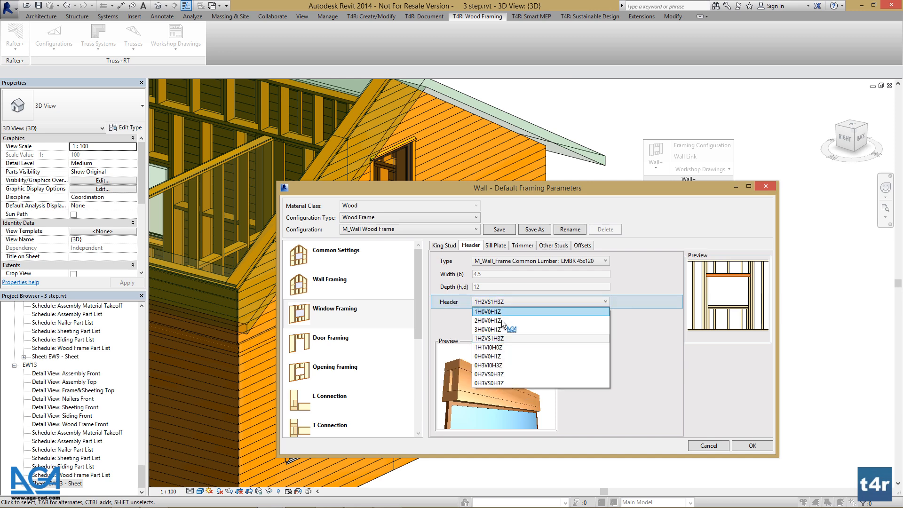
left_click(488, 347)
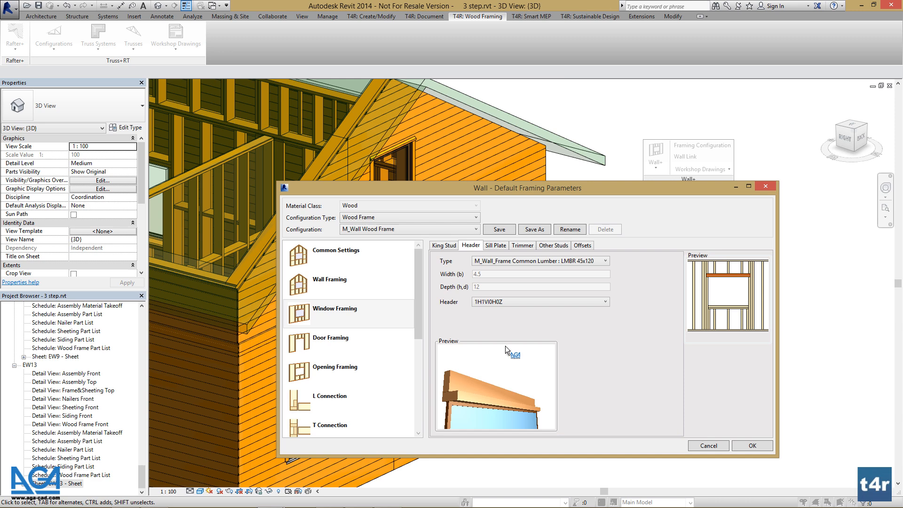
Set the door top cripple stud spacing to 500
left_click(339, 342)
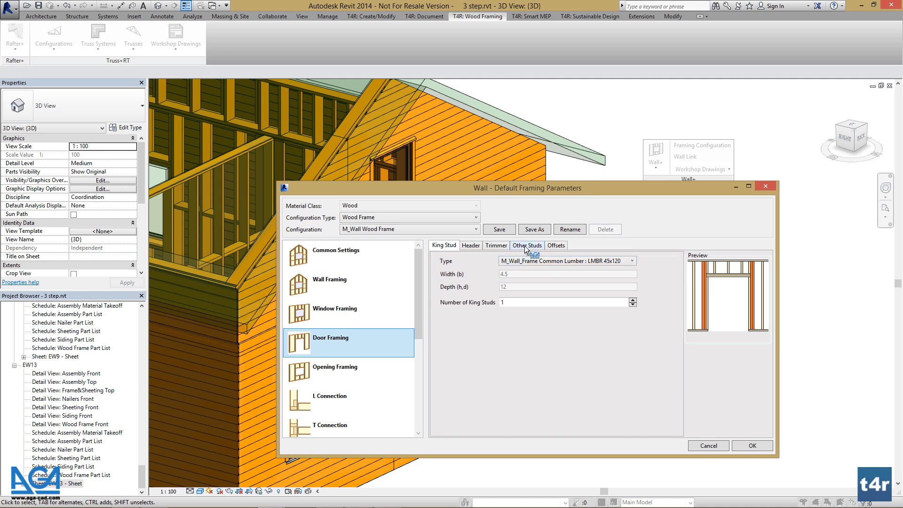
left_click(527, 245)
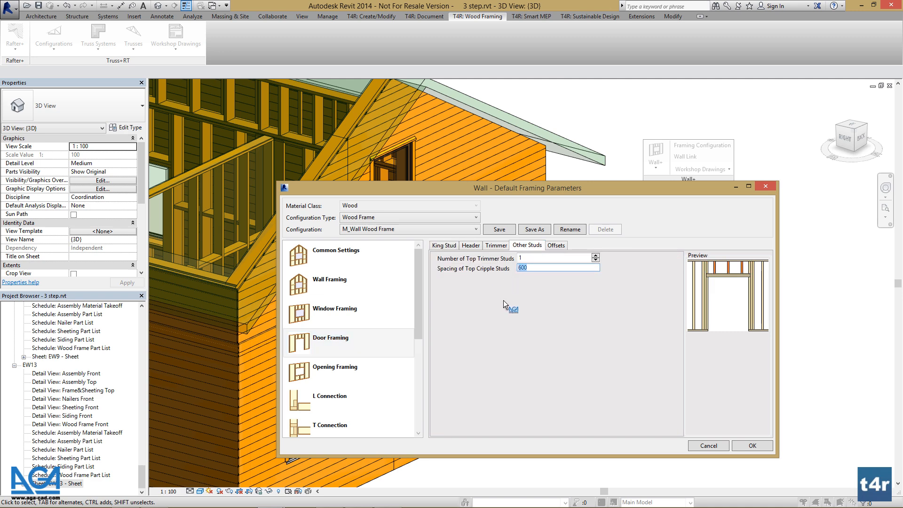
type("500")
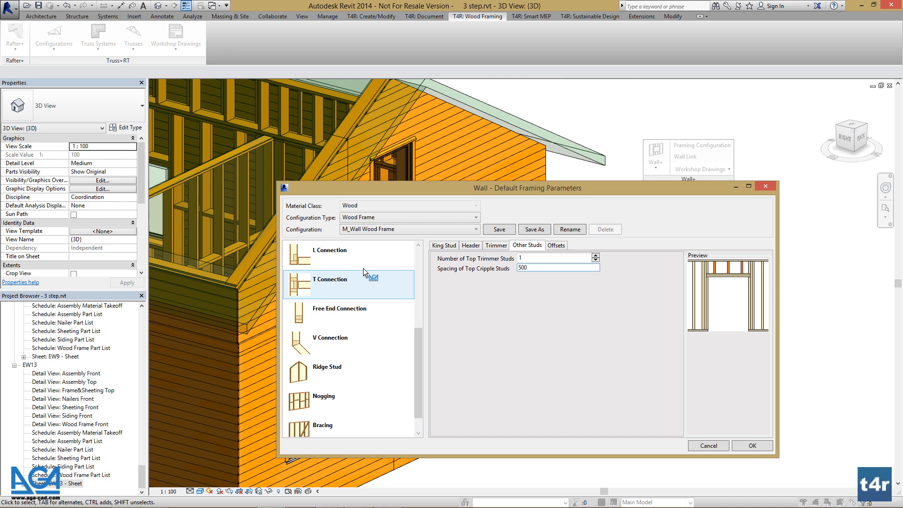
Turn on alternating offset for noggings and start saving as a new configuration
left_click(330, 250)
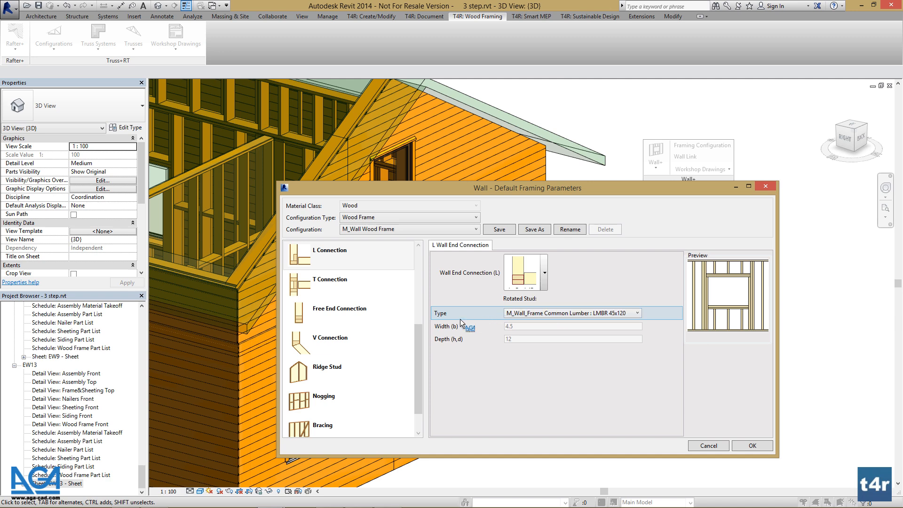
left_click(323, 399)
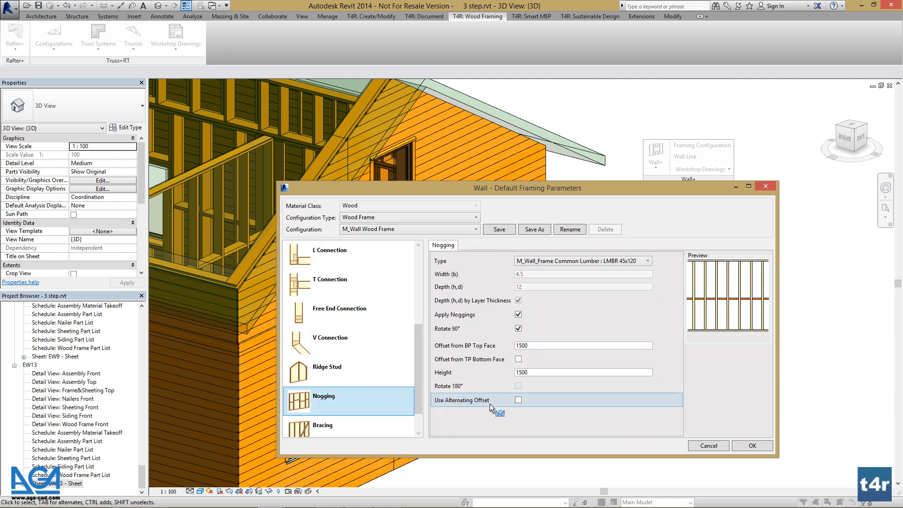
left_click(518, 400)
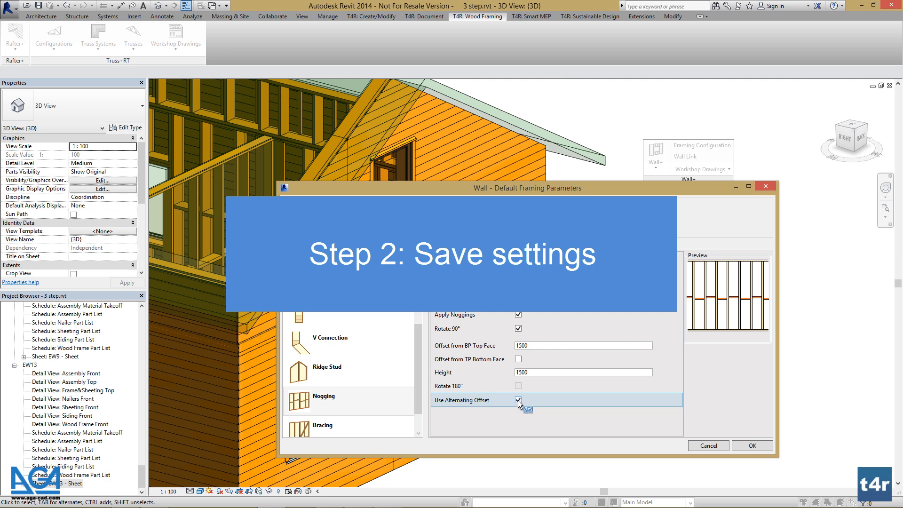
left_click(518, 400)
type("M_Wall Wood Frame Version")
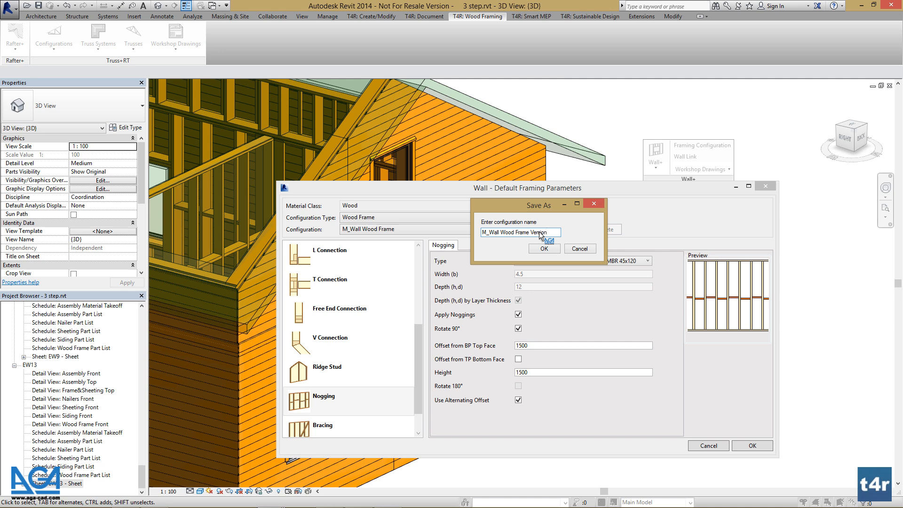
Name the new configuration 'M_Wall Wood Frame Version 1' and confirm
type("1")
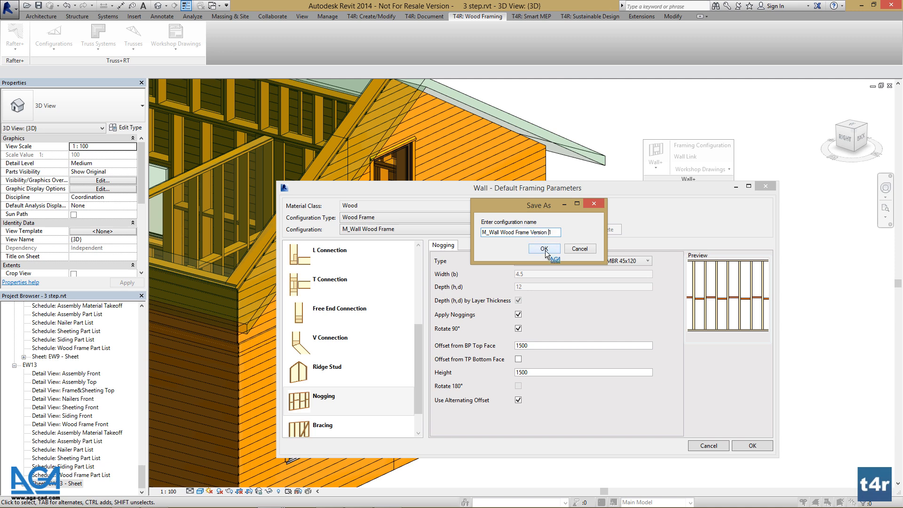
left_click(544, 249)
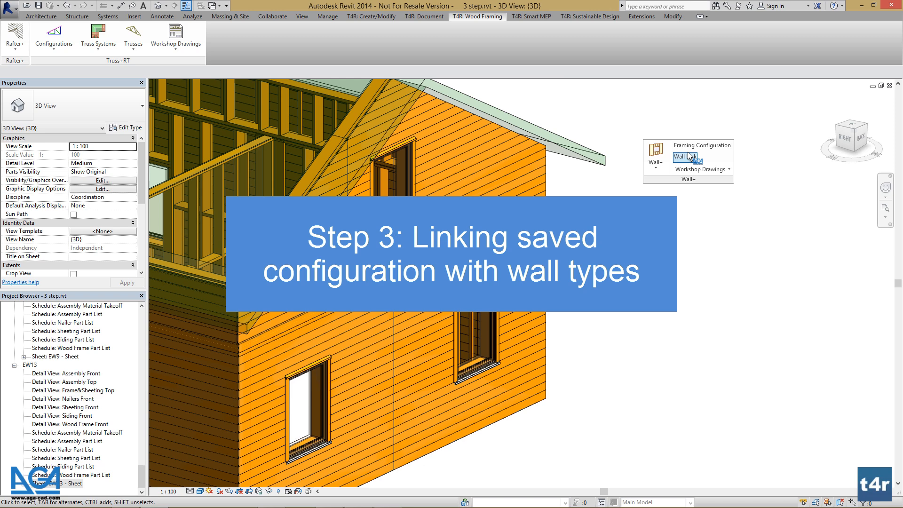
In Wall Link, assign M_Wall Wood Frame Version 1 to Basic Wall : Wall Framing Exterior's structure layer
left_click(687, 155)
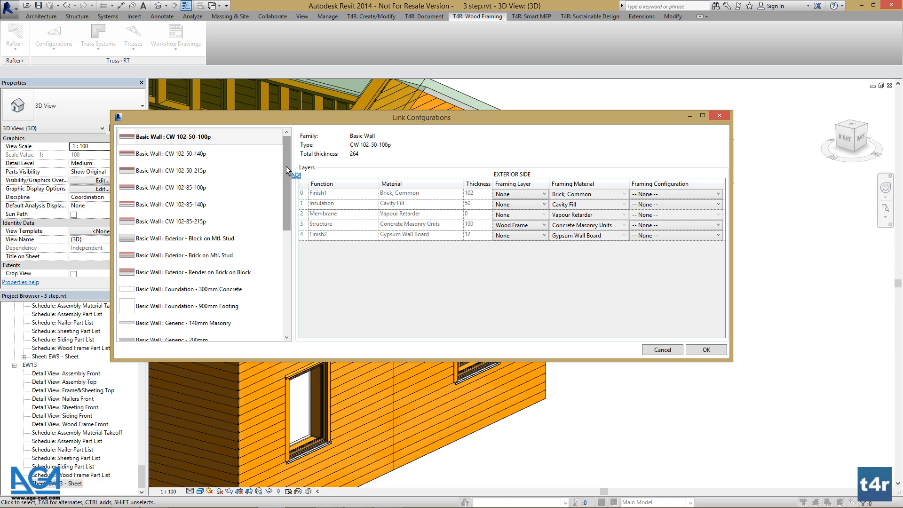
left_click(180, 306)
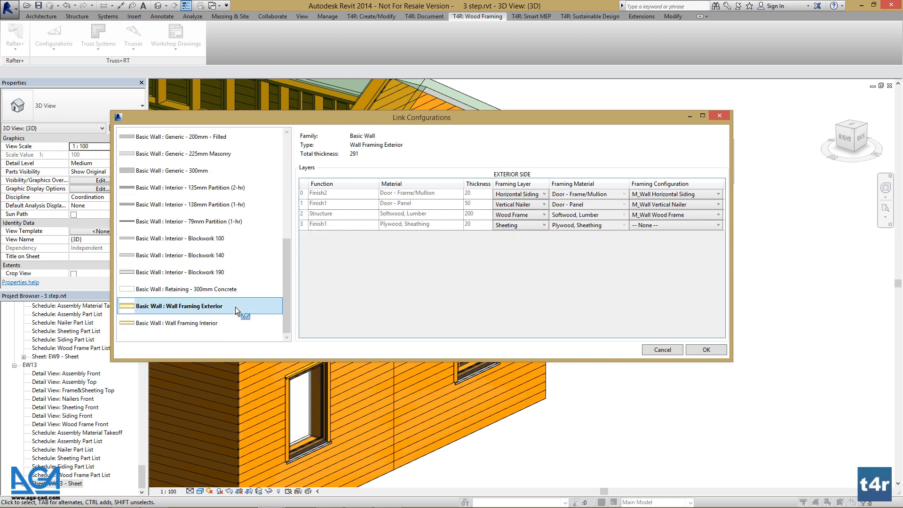
left_click(720, 215)
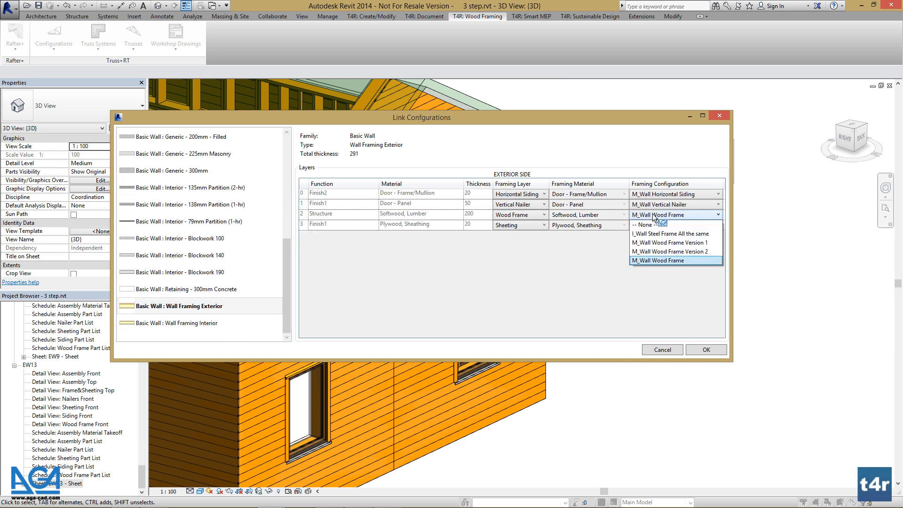
left_click(670, 252)
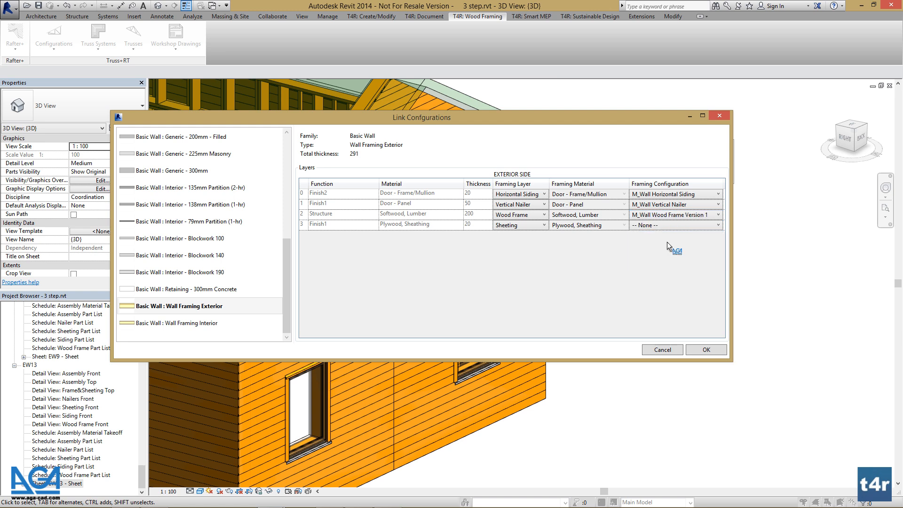
mouse_move(214, 308)
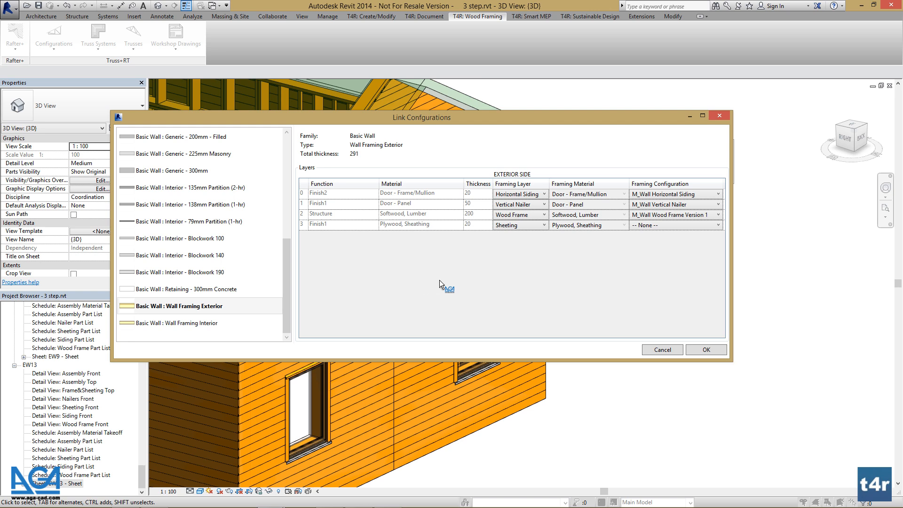
mouse_move(580, 258)
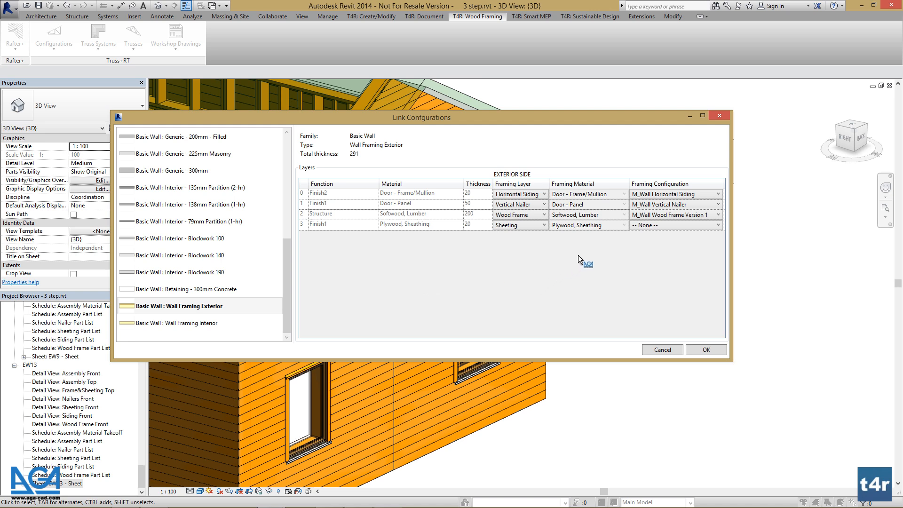
left_click(720, 214)
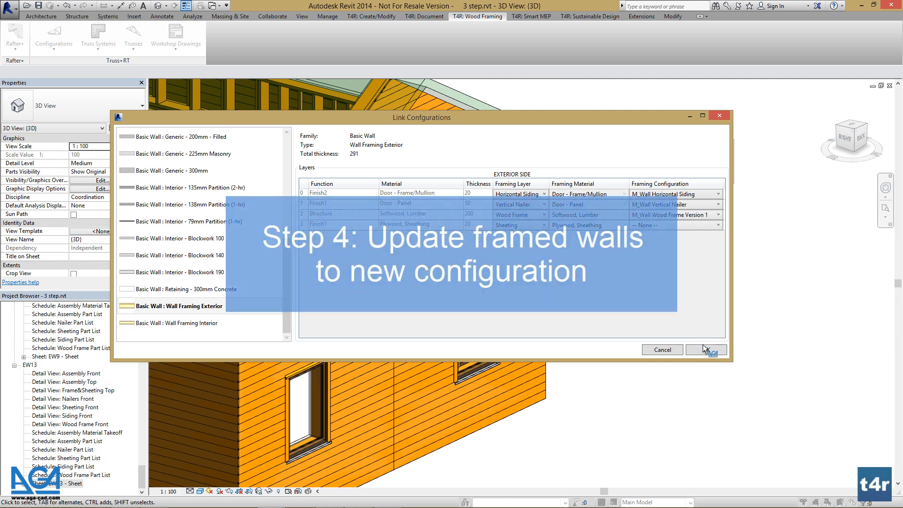
left_click(706, 350)
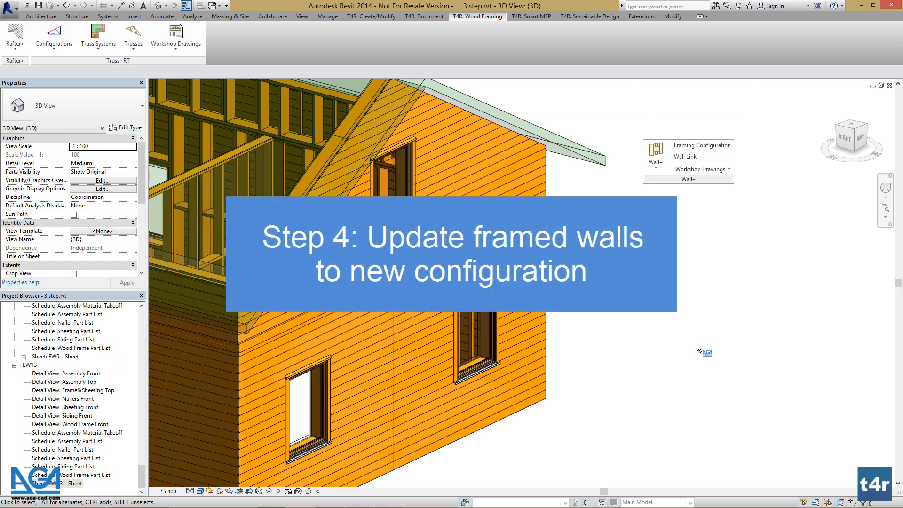
mouse_move(771, 379)
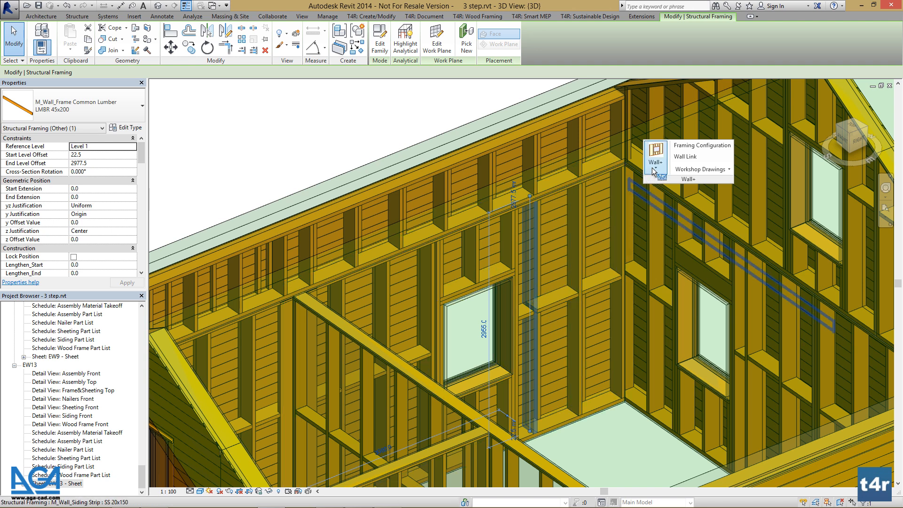
Run Update Frame on the house walls and orbit the 3D view to inspect them
left_click(656, 161)
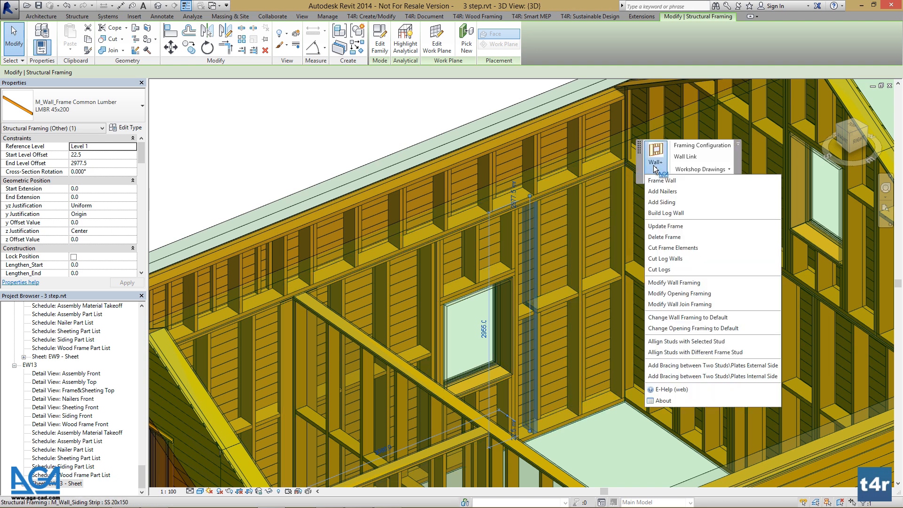
mouse_move(670, 320)
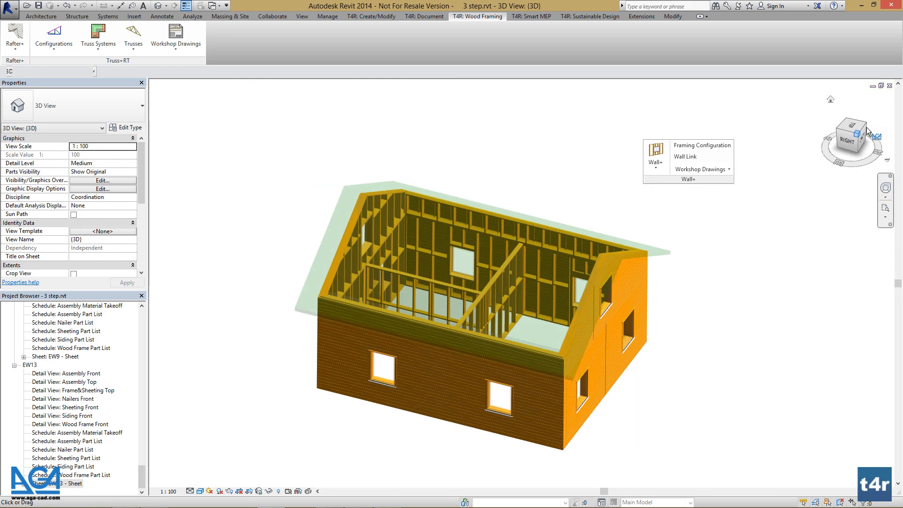
left_click_drag(854, 142, 854, 142)
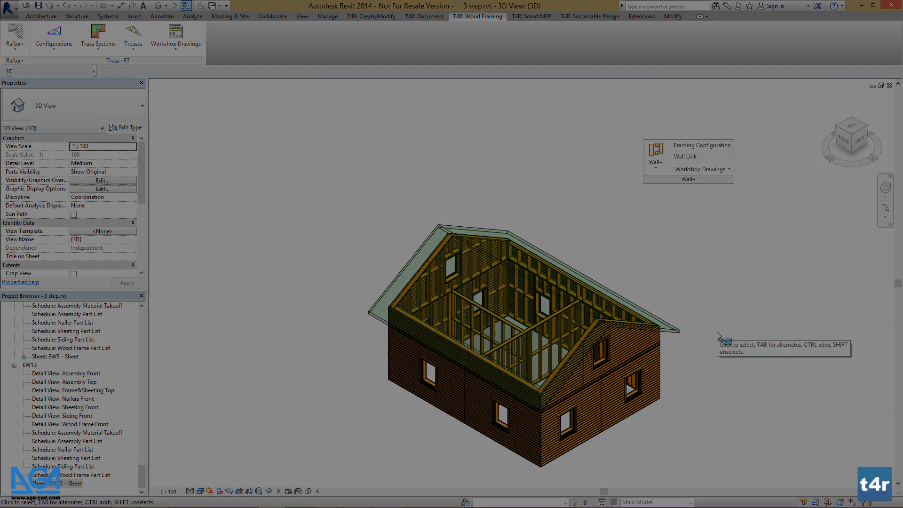